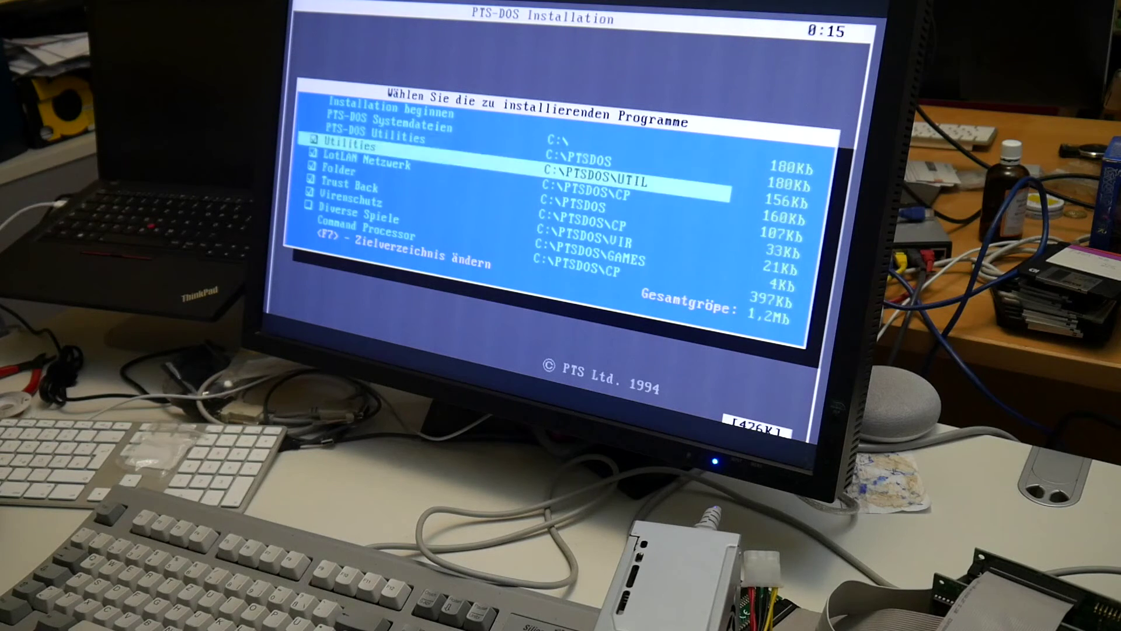
pyautogui.press('Down')
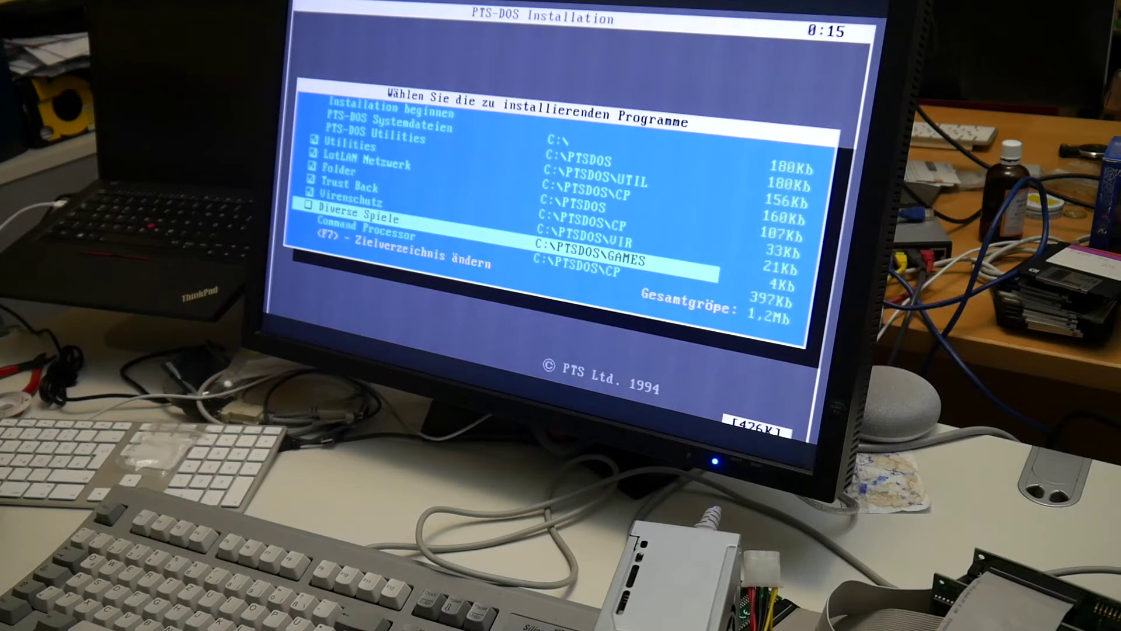